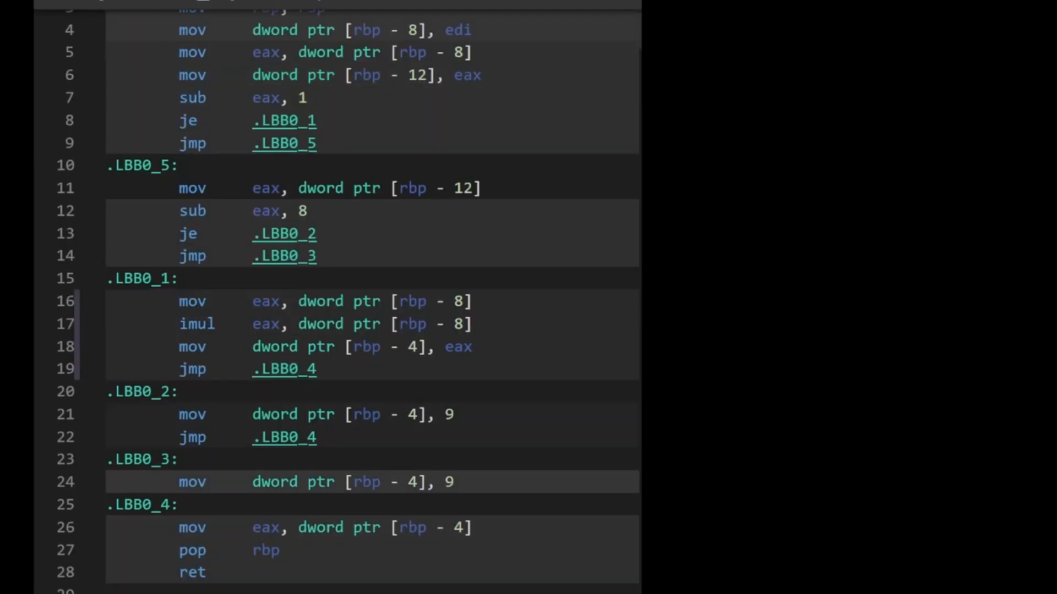
Scroll past LangRef's Pointer Capture section and through the Kaleidoscope codegen() tutorial page.
{"action": "scroll", "scroll_direction": "down", "scroll_amount": 3}
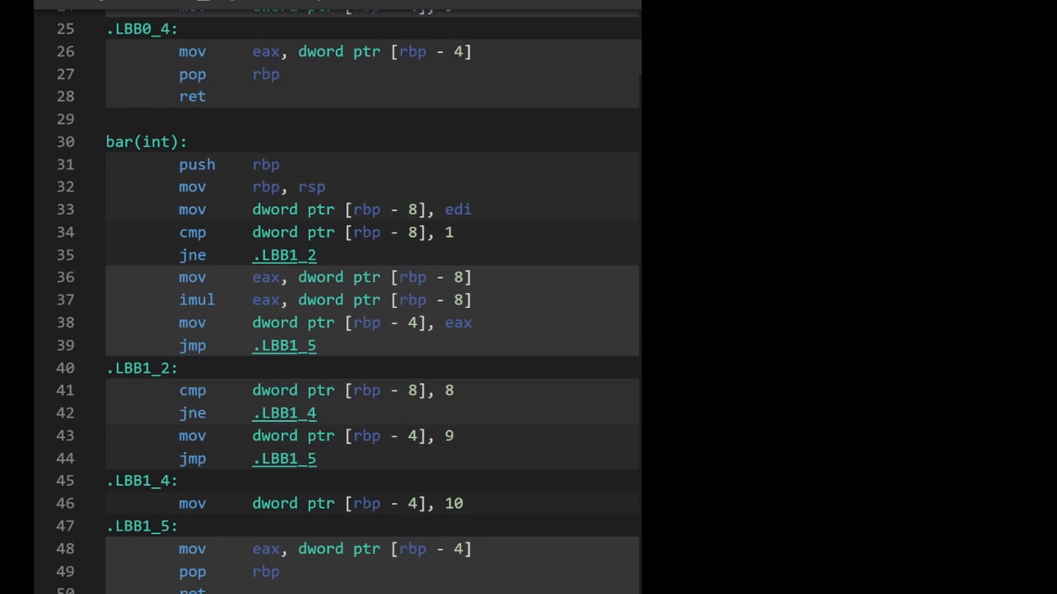
{"action": "scroll", "scroll_direction": "up", "scroll_amount": 3}
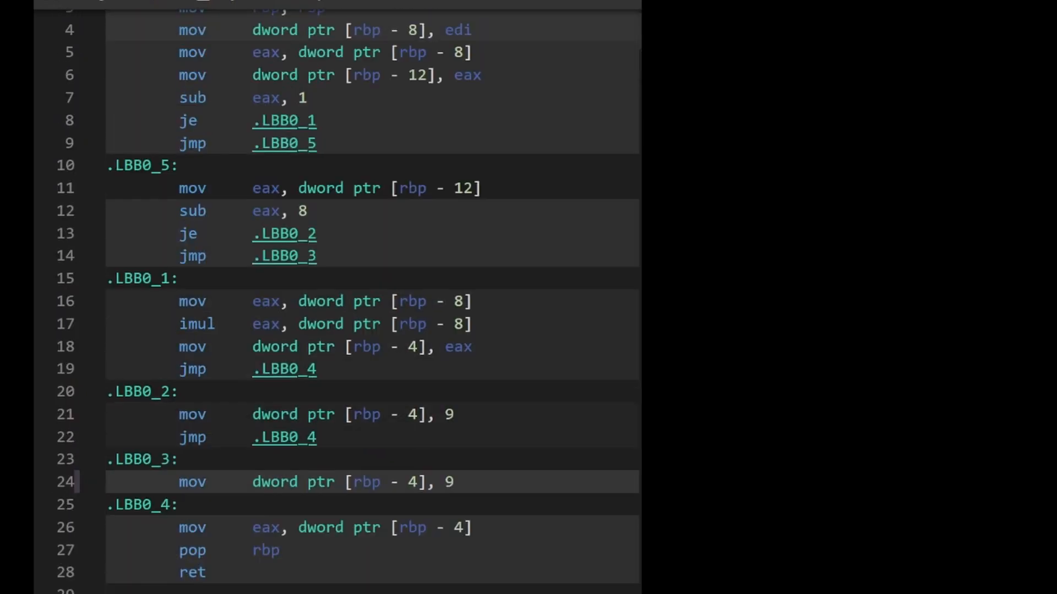
{"action": "scroll", "scroll_direction": "up", "scroll_amount": 3}
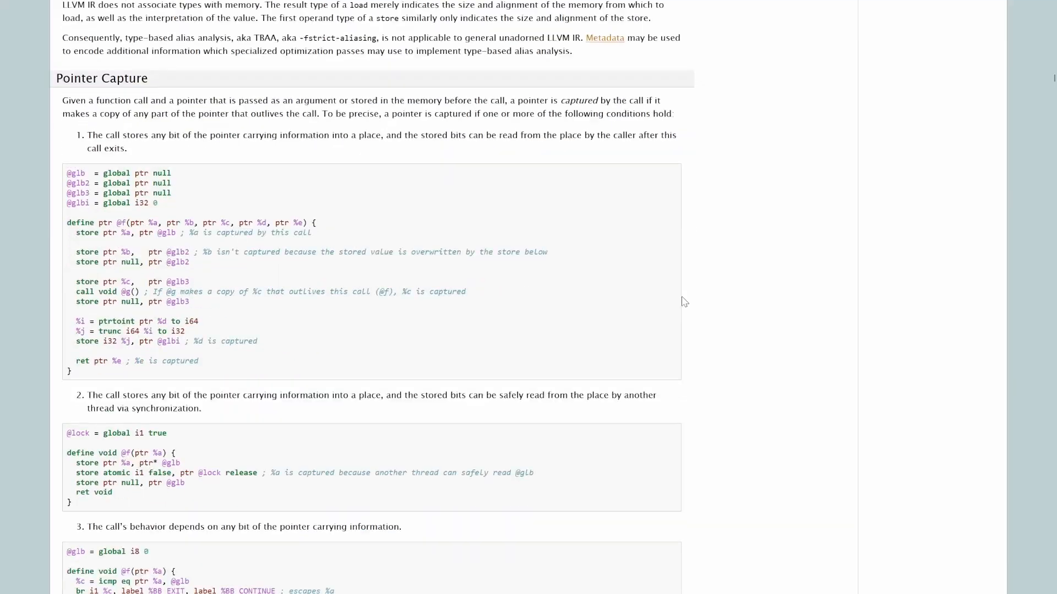
{"action": "scroll", "scroll_direction": "down", "scroll_amount": 3}
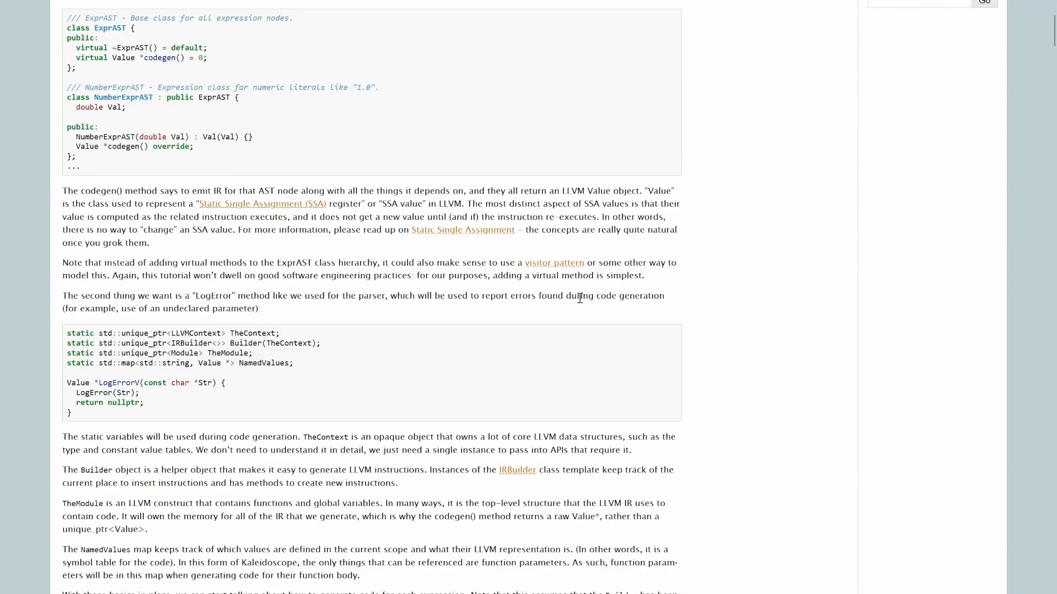
{"action": "scroll", "scroll_direction": "down", "scroll_amount": 3}
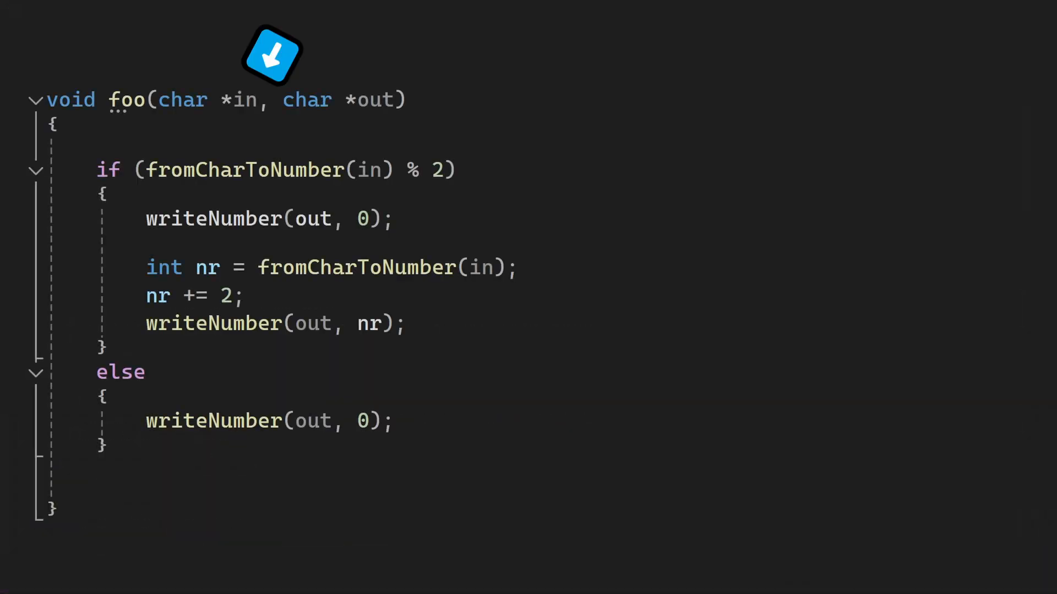
{"action": "mouse_move", "coordinate": [558, 248]}
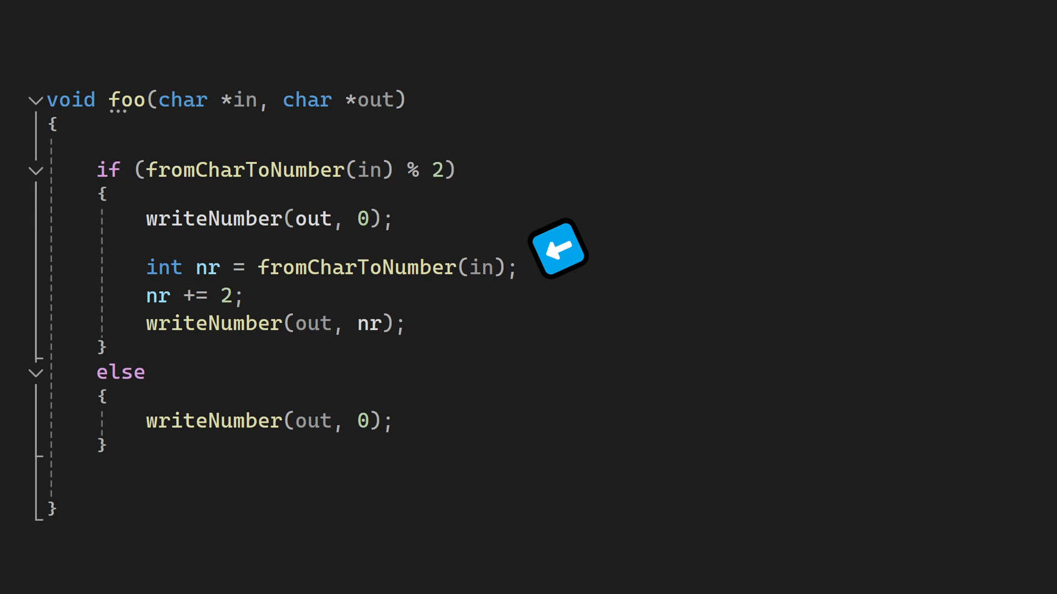
{"action": "mouse_move", "coordinate": [451, 313]}
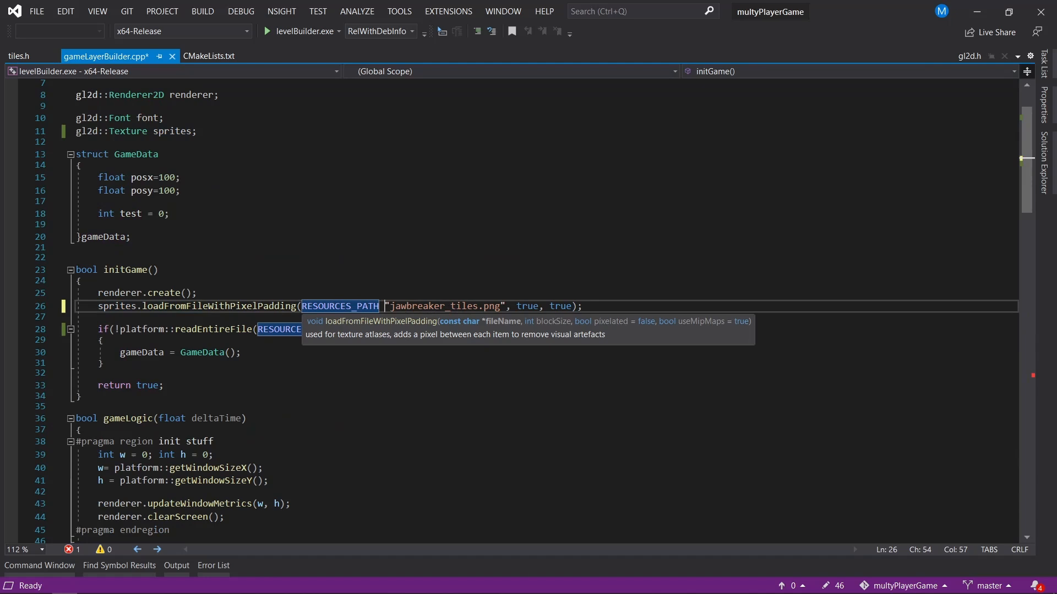
Scroll through the getTileUV edit in tiles.h, save it, and move to CMakeLists.txt.
{"action": "scroll", "scroll_direction": "down", "scroll_amount": 3}
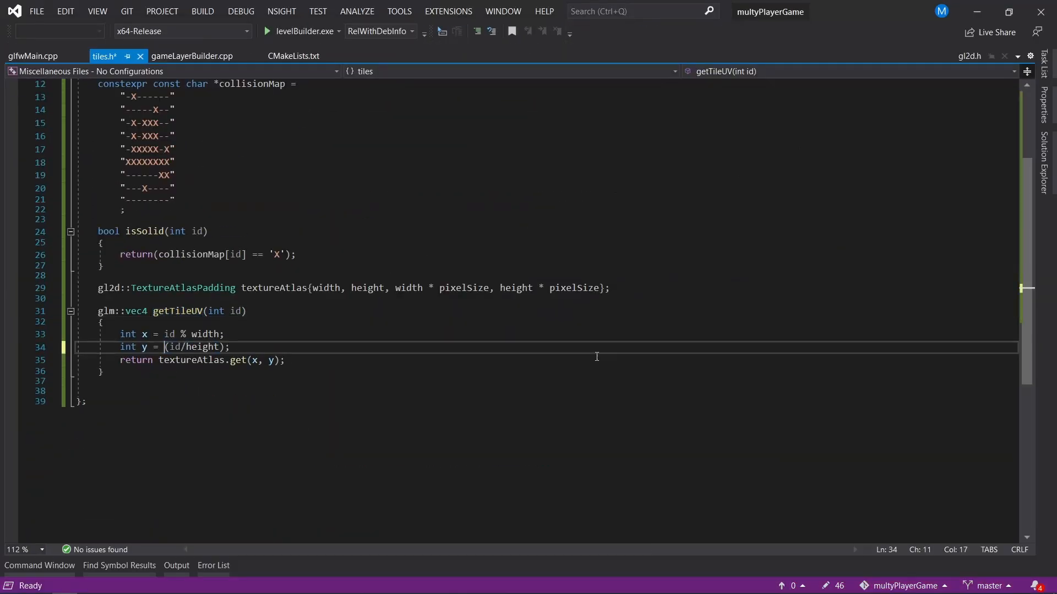
{"action": "key", "text": "ctrl+s"}
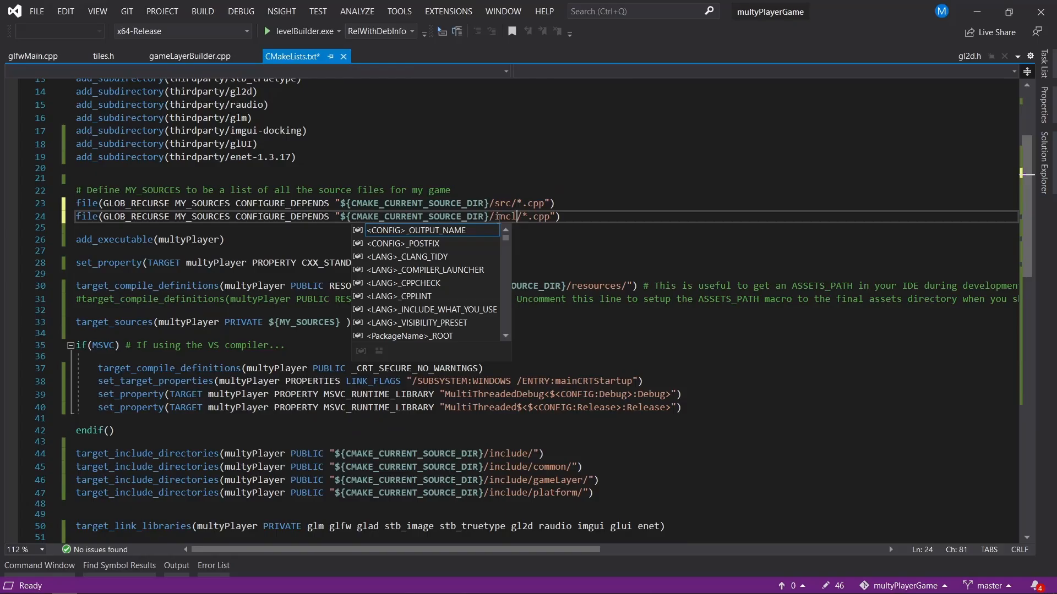
{"action": "left_click", "coordinate": [302, 31]}
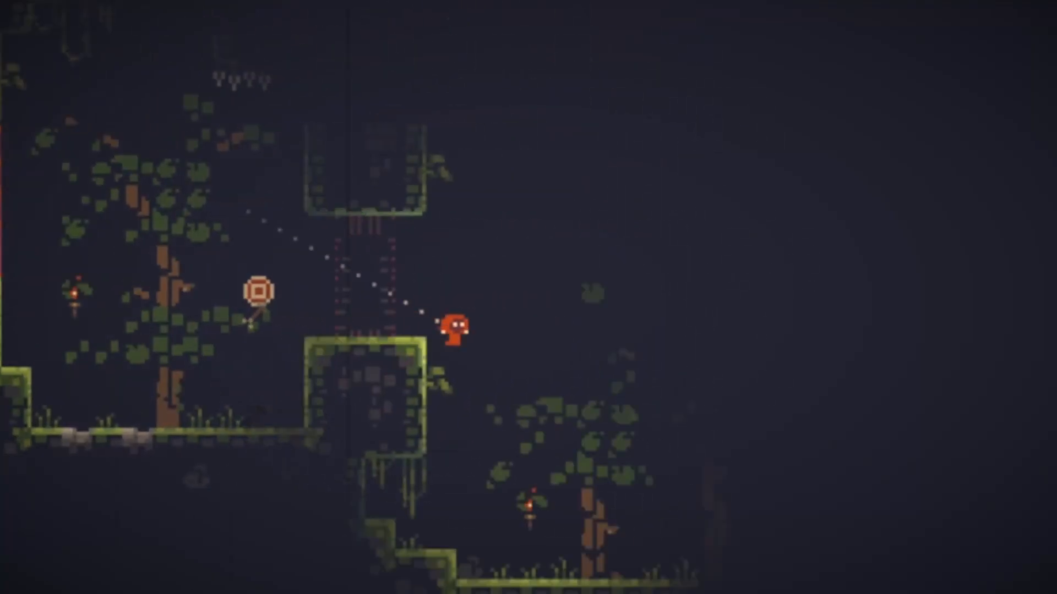
Switch to polly.llvm.org and scroll down through the 2013–2017 News announcements.
{"action": "key", "text": "alt+tab"}
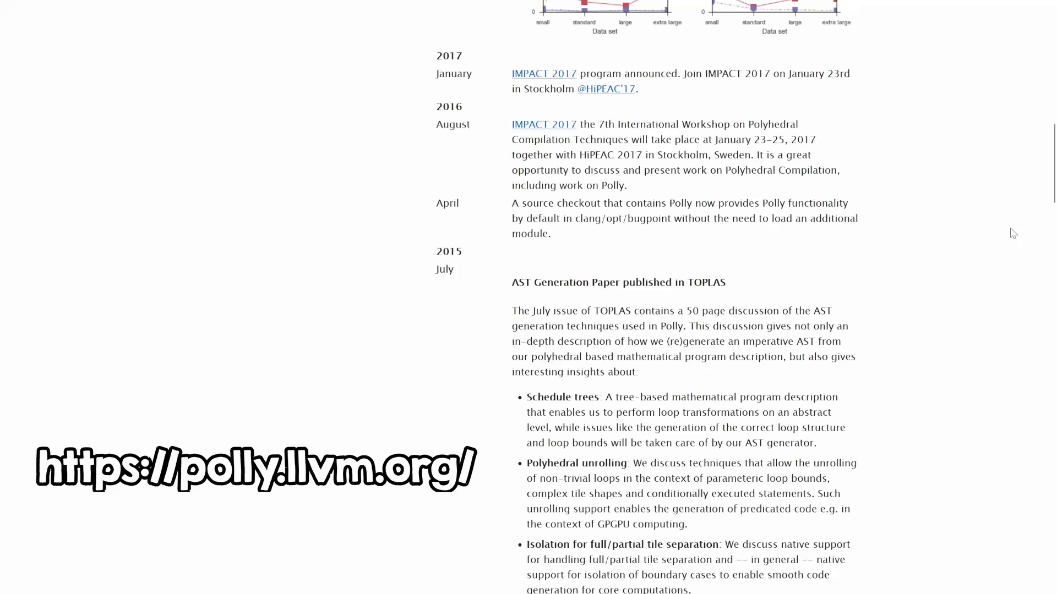
{"action": "scroll", "scroll_direction": "down", "scroll_amount": 3}
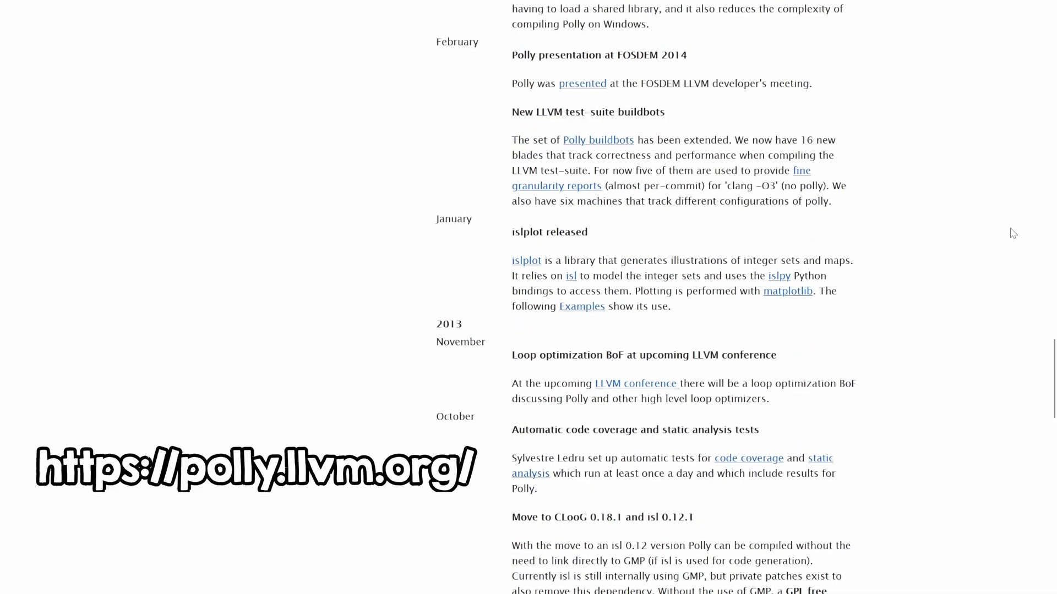
{"action": "scroll", "scroll_direction": "down", "scroll_amount": 3}
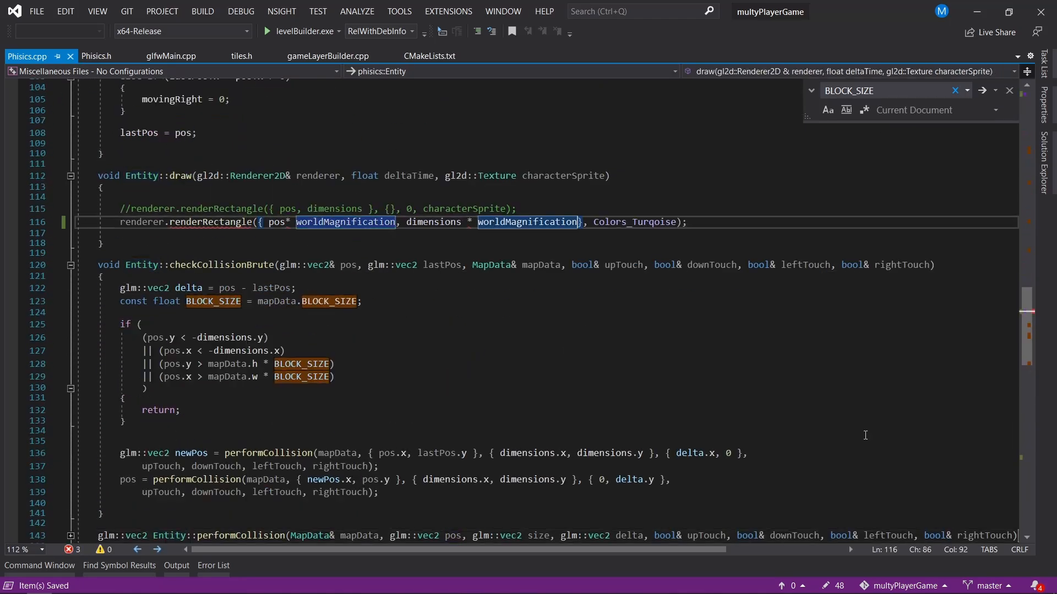
Open the gl2d particle system file and scroll to the _mm_fmadd_ps applyDrag and movement loops.
{"action": "left_click", "coordinate": [99, 57]}
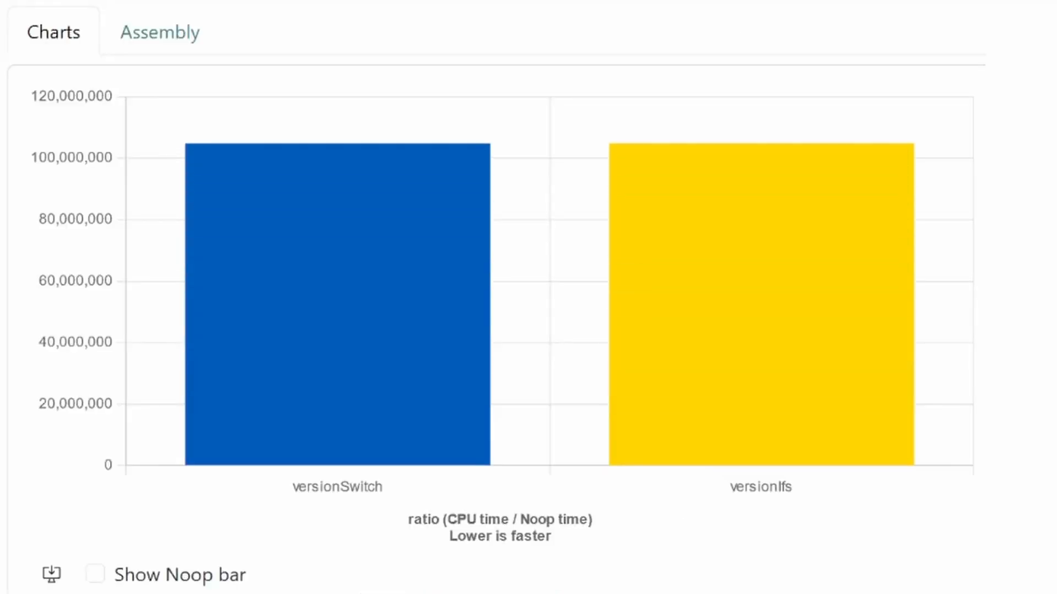
{"action": "left_click", "coordinate": [159, 32]}
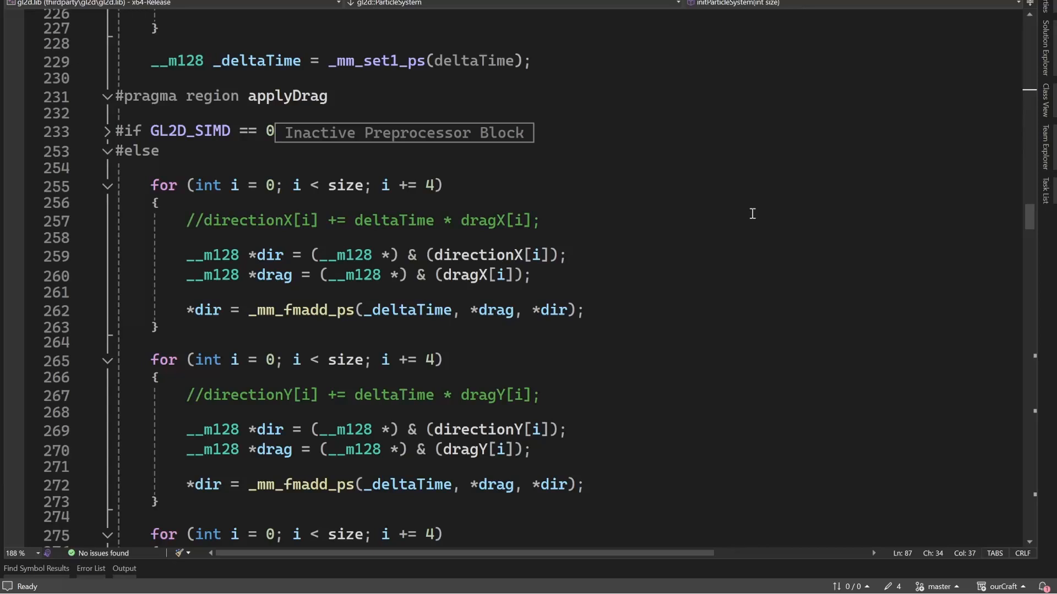
{"action": "scroll", "scroll_direction": "down", "scroll_amount": 3}
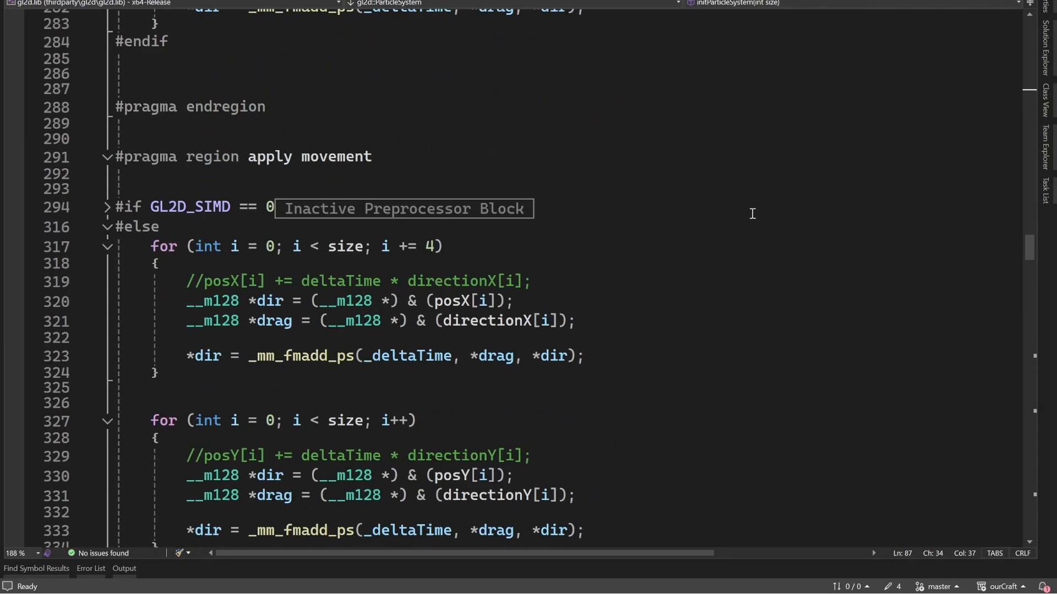
{"action": "scroll", "scroll_direction": "down", "scroll_amount": 3}
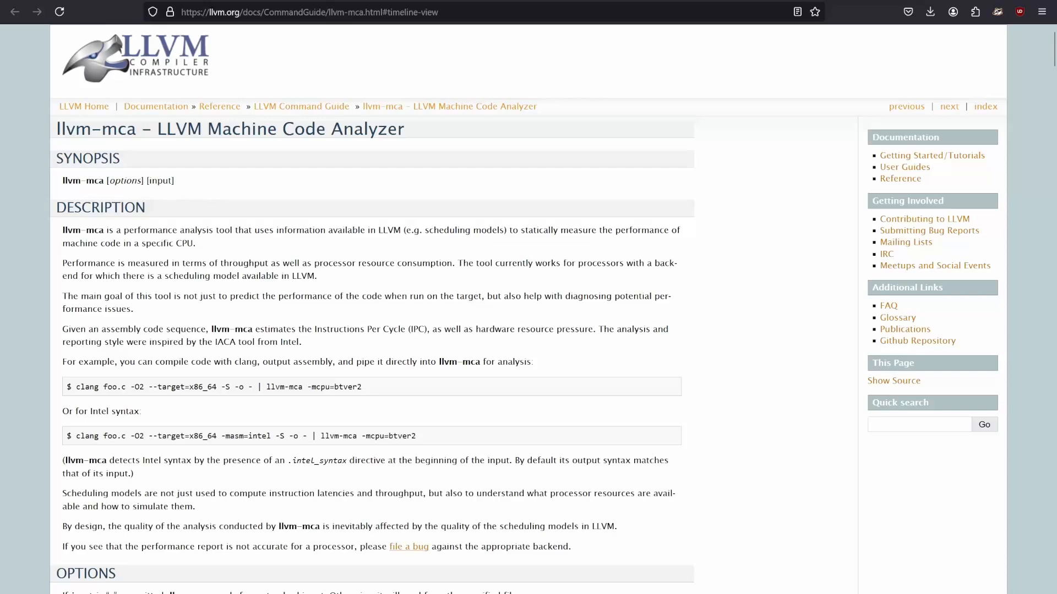
Scroll through the Description section of the llvm-mca Machine Code Analyzer page.
{"action": "scroll", "scroll_direction": "down", "scroll_amount": 3}
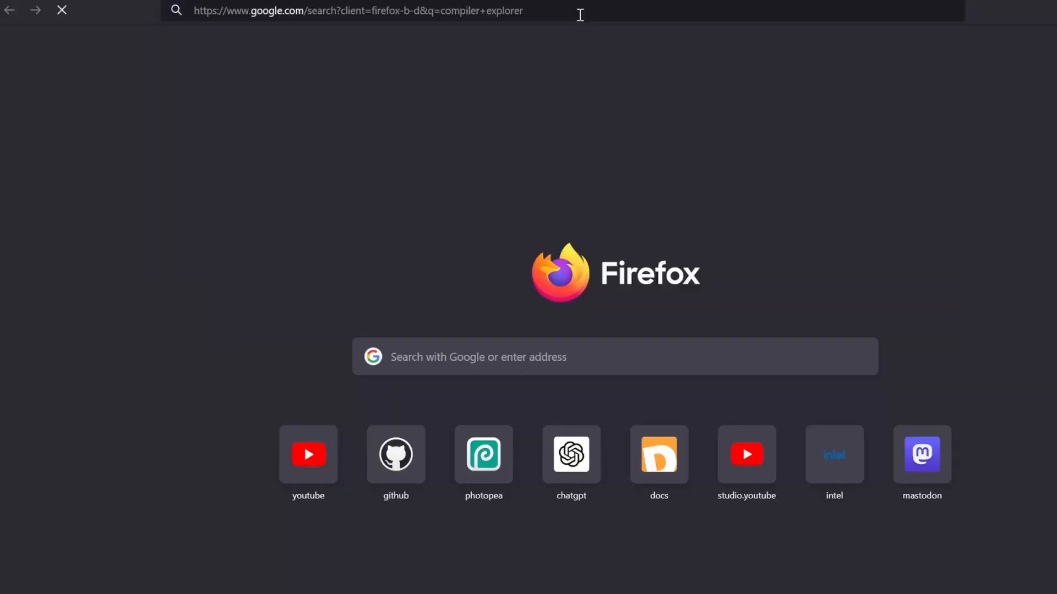
Load godbolt.org and add an Opt Pipeline view to the clang 18.1.0 -O3 pane.
{"action": "key", "text": "Return"}
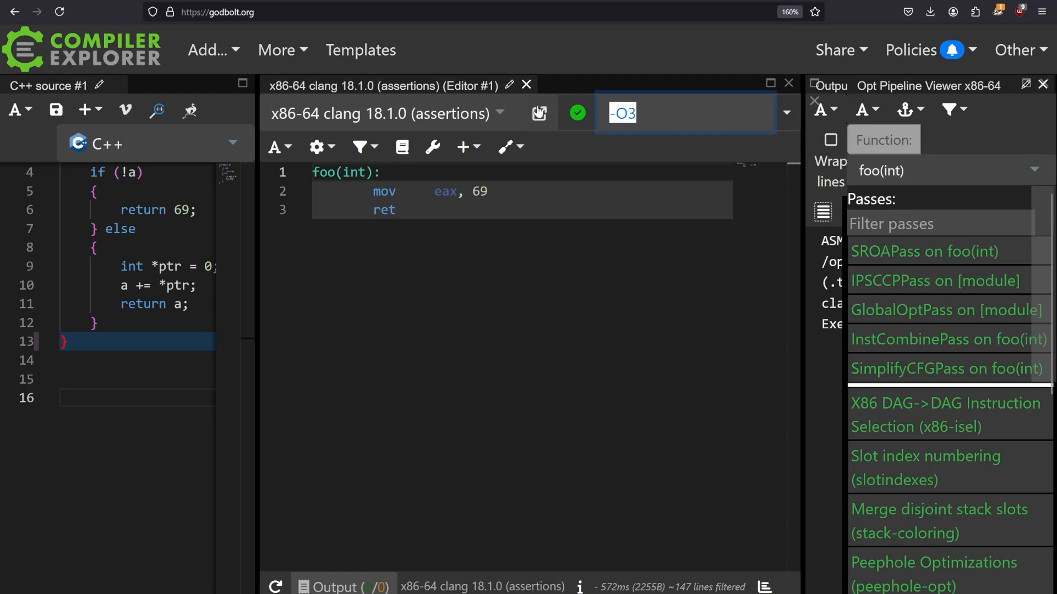
{"action": "left_click", "coordinate": [652, 147]}
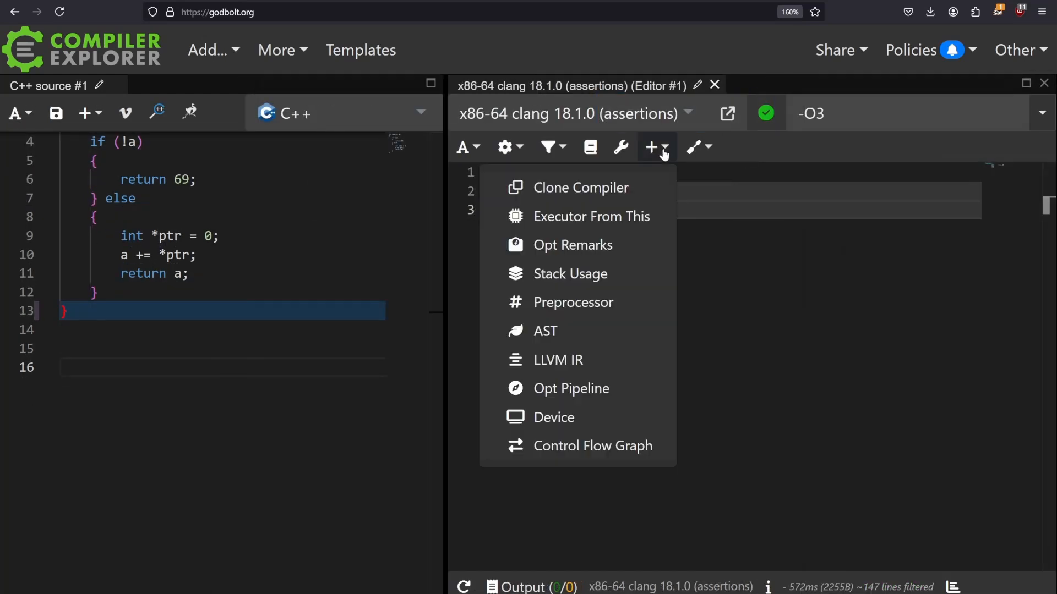
{"action": "left_click", "coordinate": [571, 388]}
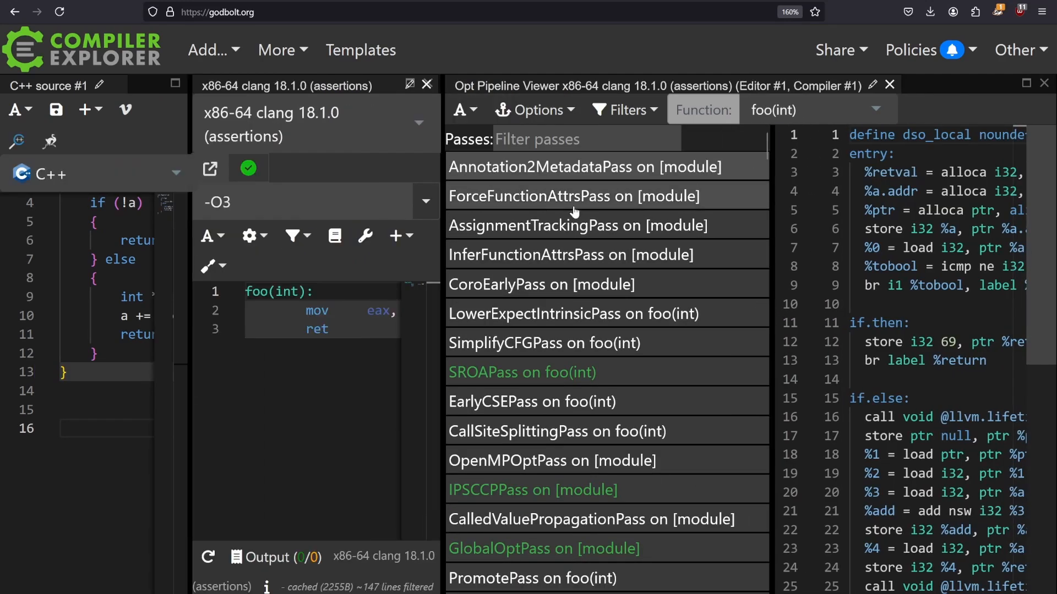
Hide unchanged passes and select SimplifyCFGPass, showing foo(int) collapse to returning 69.
{"action": "left_click", "coordinate": [624, 110]}
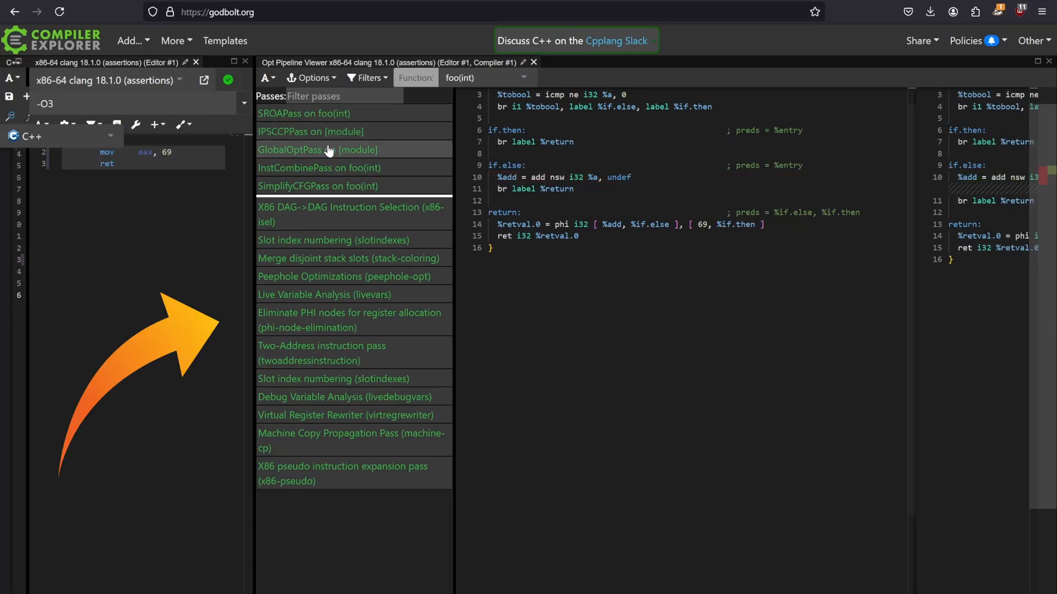
{"action": "left_click", "coordinate": [318, 186]}
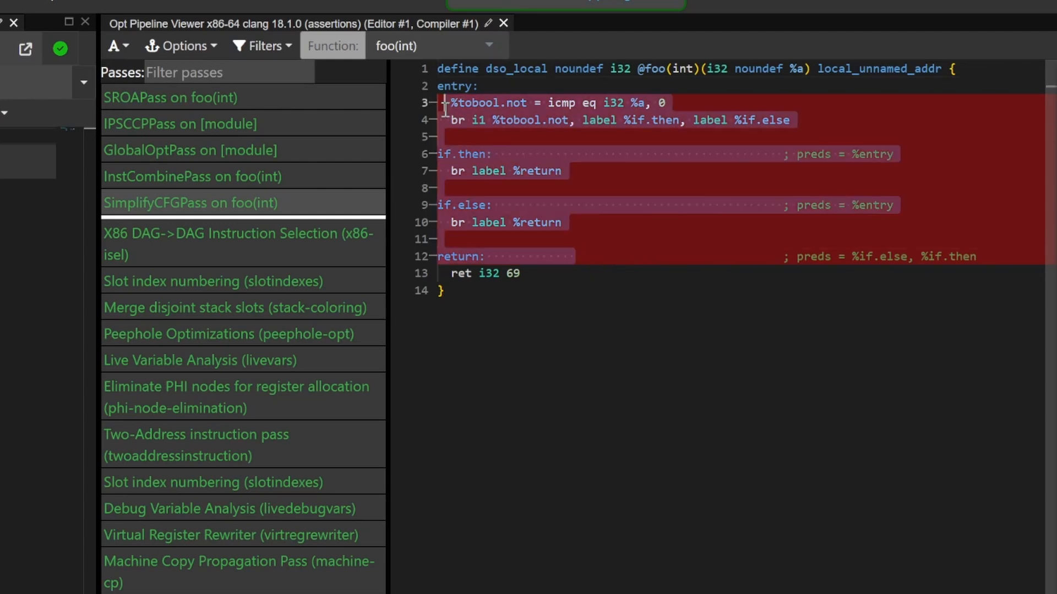
{"action": "mouse_move", "coordinate": [510, 155]}
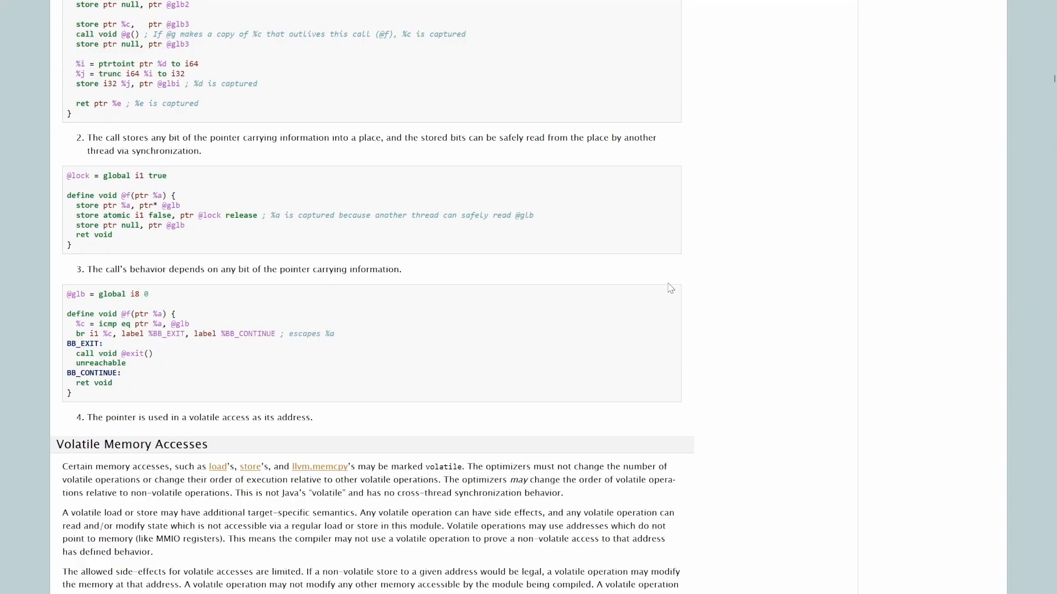
Scroll the LLVM volatile memory access rules, then Wikipedia's Graph coloring History section.
{"action": "scroll", "scroll_direction": "down", "scroll_amount": 3}
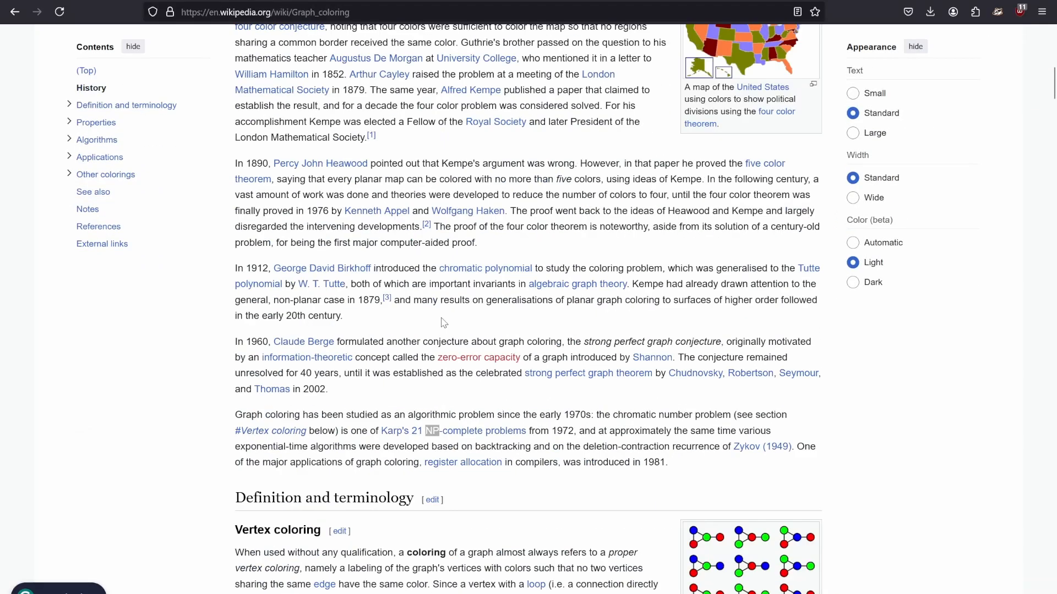
{"action": "scroll", "scroll_direction": "down", "scroll_amount": 3}
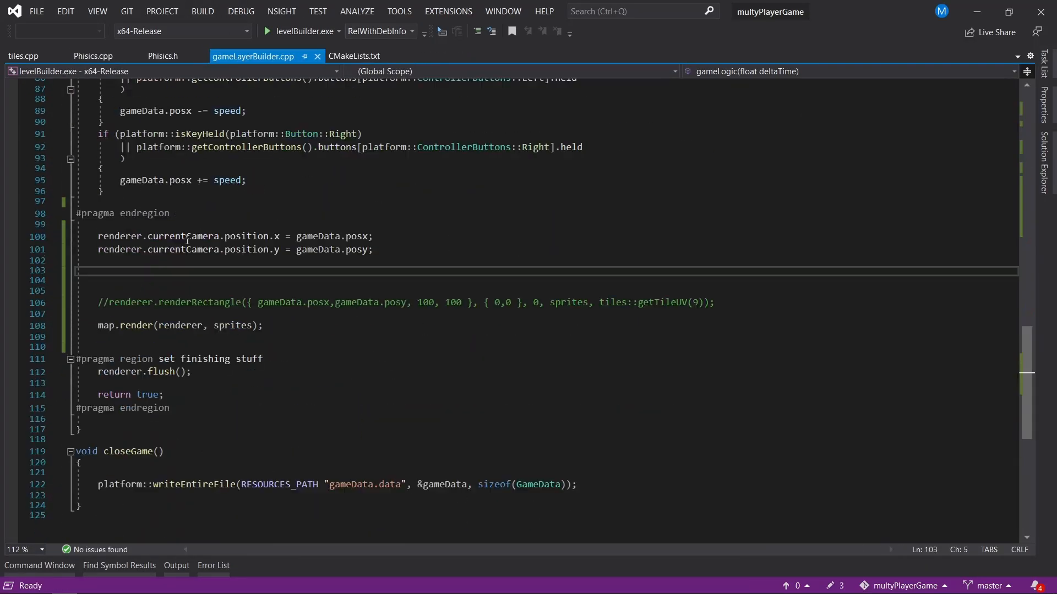
Type 'mousePos += renderer.' on empty line 103 of gameLayerBuilder.cpp.
{"action": "type", "text": "mousePos += renderer."}
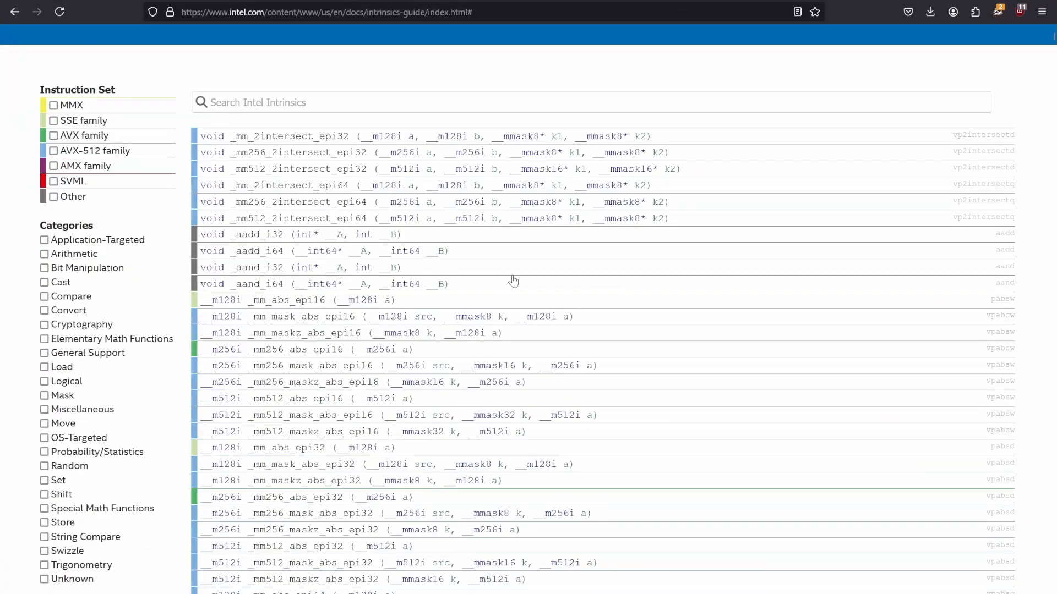
Filter to Cryptography and expand the _mm_encodekey128_u32 and _mm_sha1nexte_epu32 entries.
{"action": "left_click", "coordinate": [82, 324]}
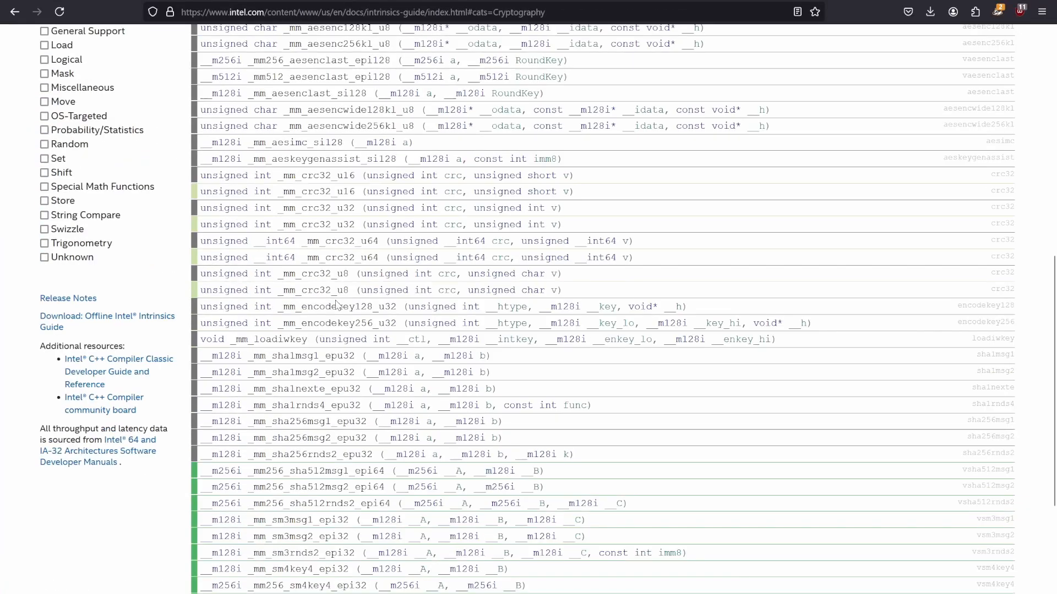
{"action": "left_click", "coordinate": [336, 306]}
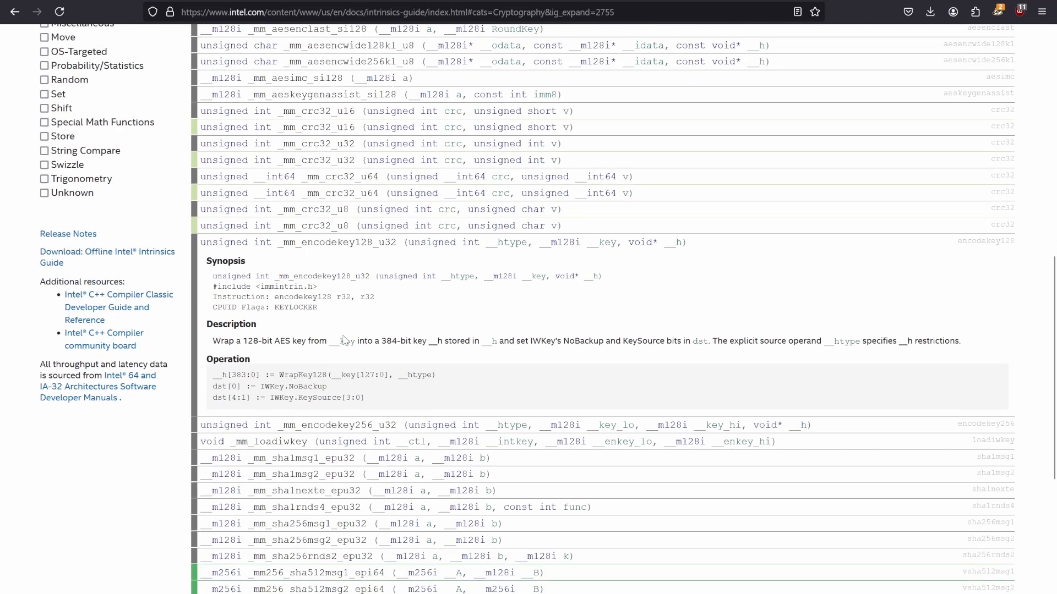
{"action": "scroll", "scroll_direction": "down", "scroll_amount": 3}
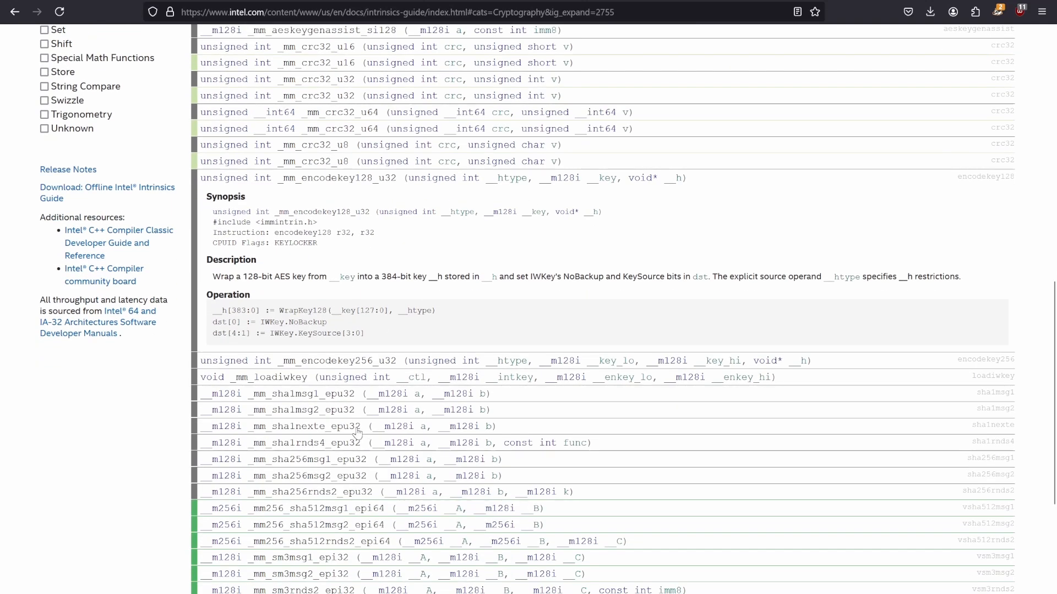
{"action": "left_click", "coordinate": [283, 426]}
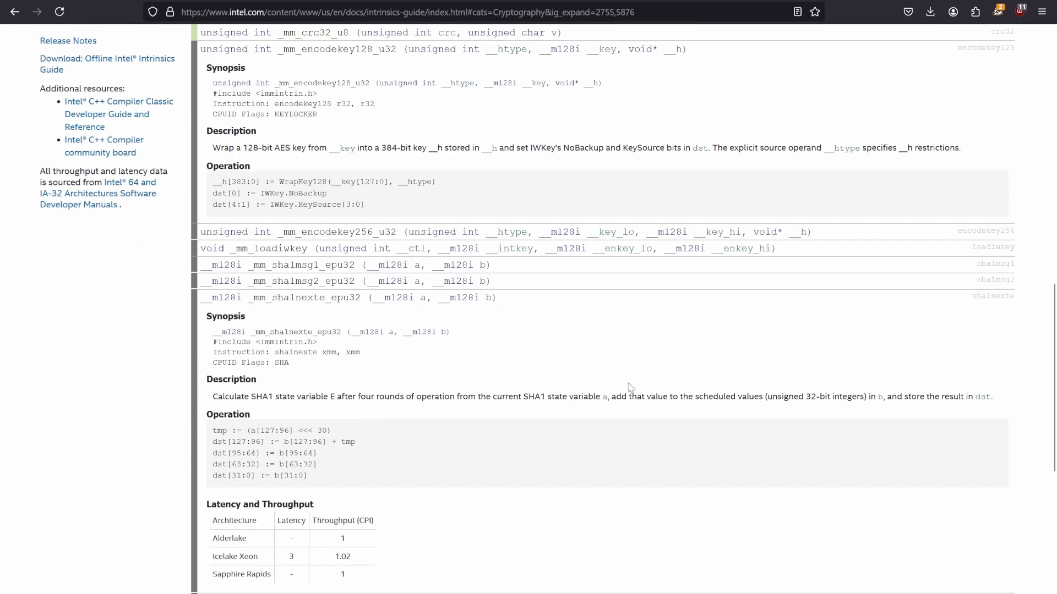
{"action": "scroll", "scroll_direction": "down", "scroll_amount": 3}
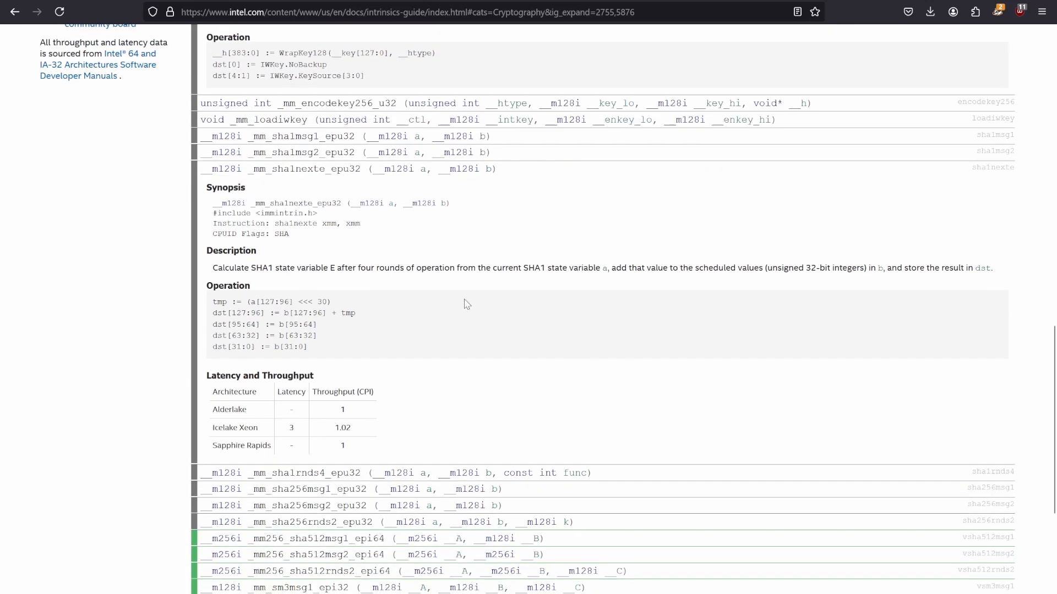
{"action": "mouse_move", "coordinate": [963, 355]}
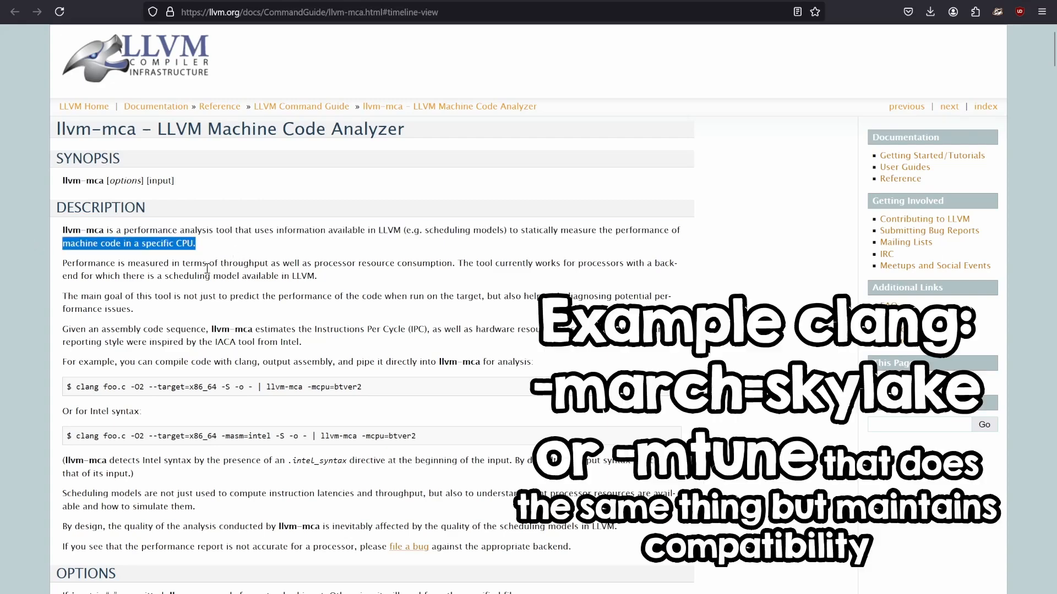
Scroll the llvm-mca Machine Code Analyzer page down to the Timeline View section.
{"action": "scroll", "scroll_direction": "down", "scroll_amount": 3}
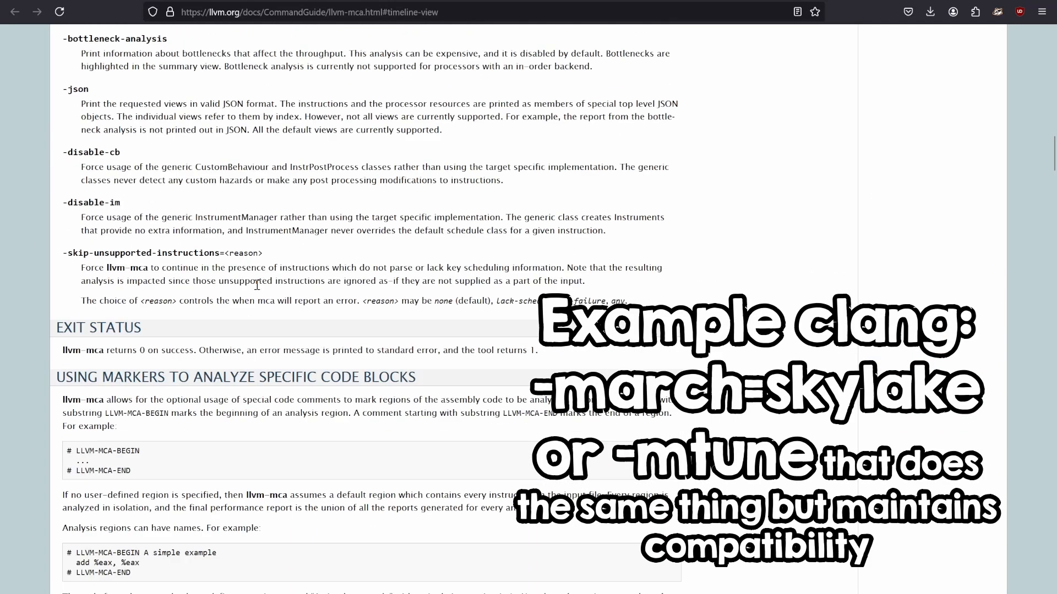
{"action": "scroll", "scroll_direction": "down", "scroll_amount": 3}
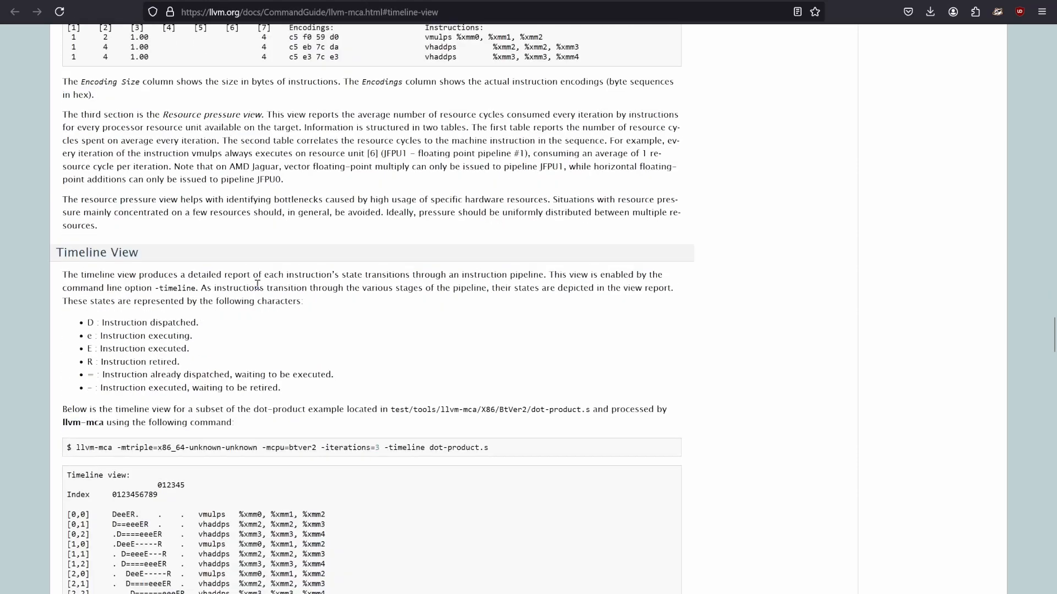
{"action": "scroll", "scroll_direction": "down", "scroll_amount": 3}
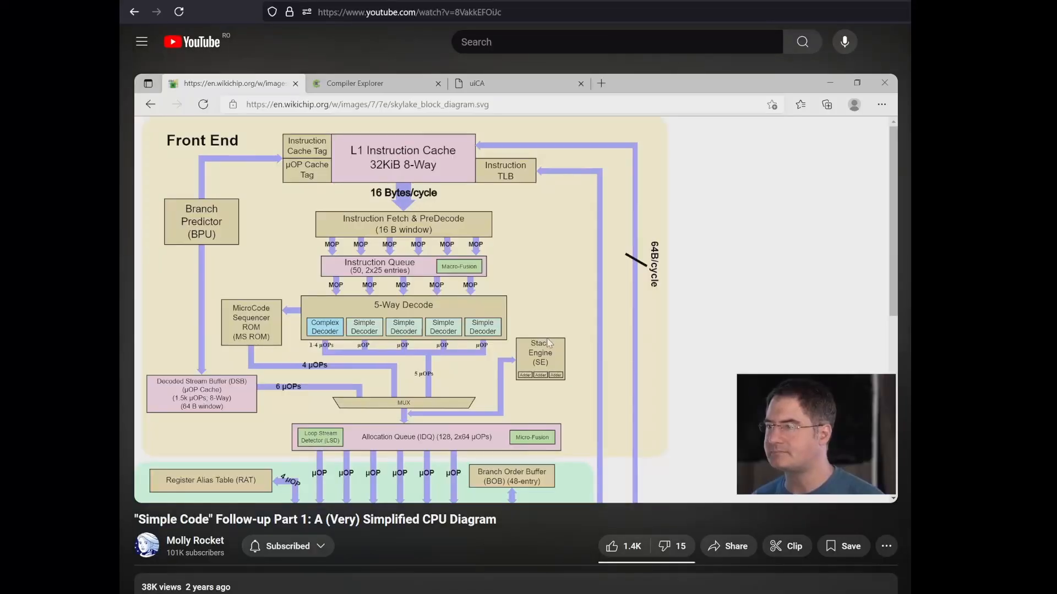
Watch the Molly Rocket video pan down the Skylake CPU block diagram.
{"action": "scroll", "scroll_direction": "down", "scroll_amount": 3}
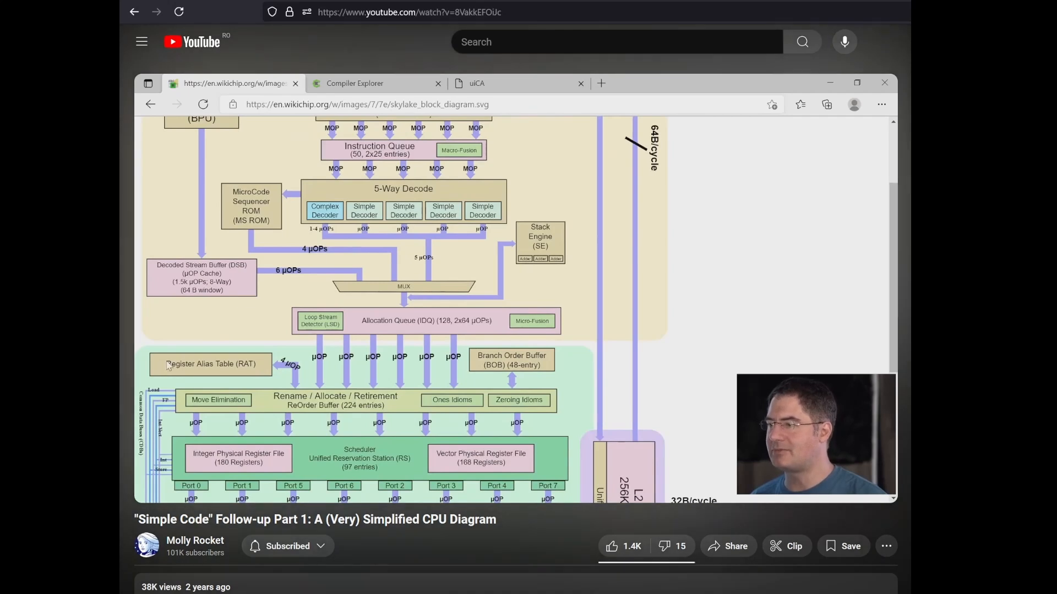
{"action": "mouse_move", "coordinate": [266, 365]}
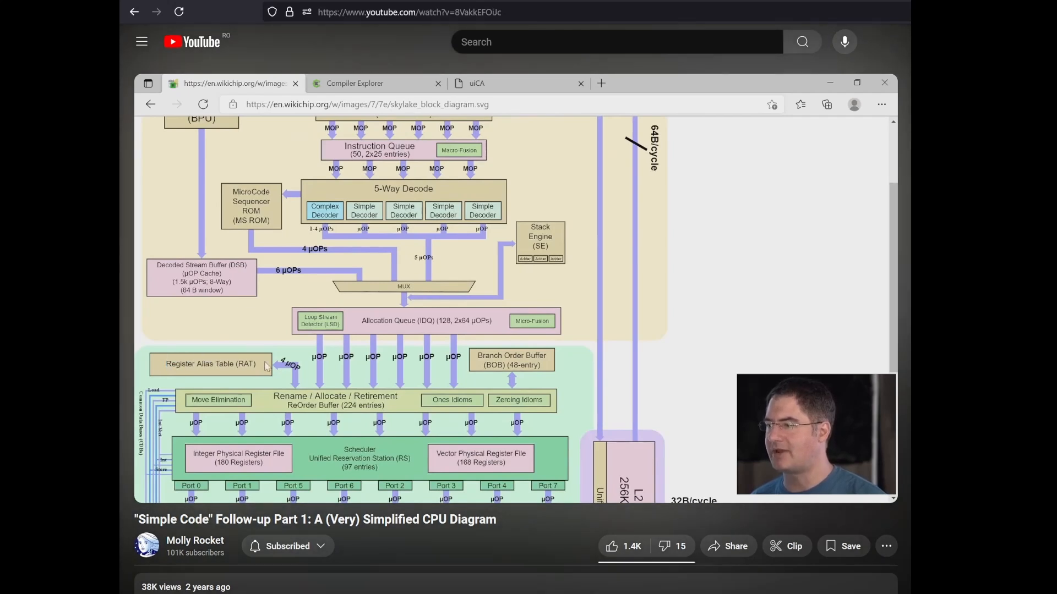
{"action": "double_click", "coordinate": [247, 363]}
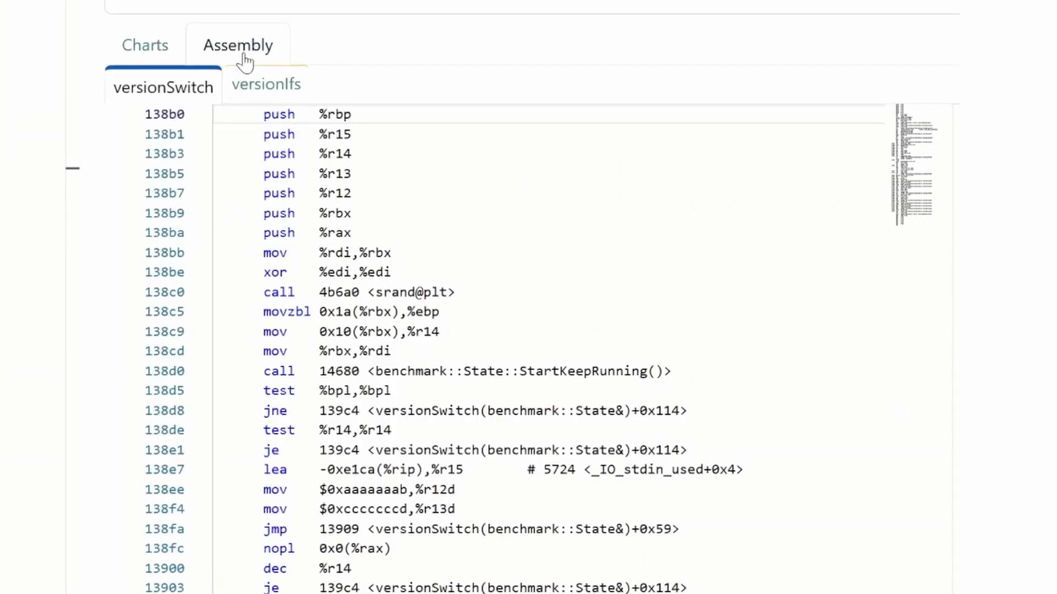
Scroll through the versionSwitch benchmark's generated assembly listing.
{"action": "scroll", "scroll_direction": "down", "scroll_amount": 3}
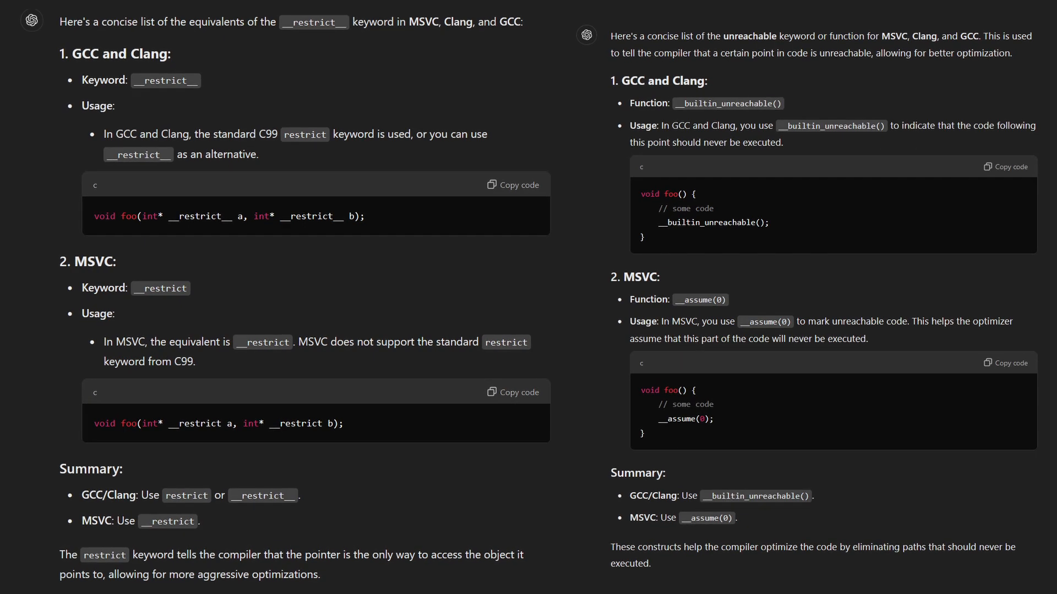
Scroll back through ChatGPT's __restrict and __builtin_unreachable/__assume(0) equivalents.
{"action": "scroll", "scroll_direction": "up", "scroll_amount": 3}
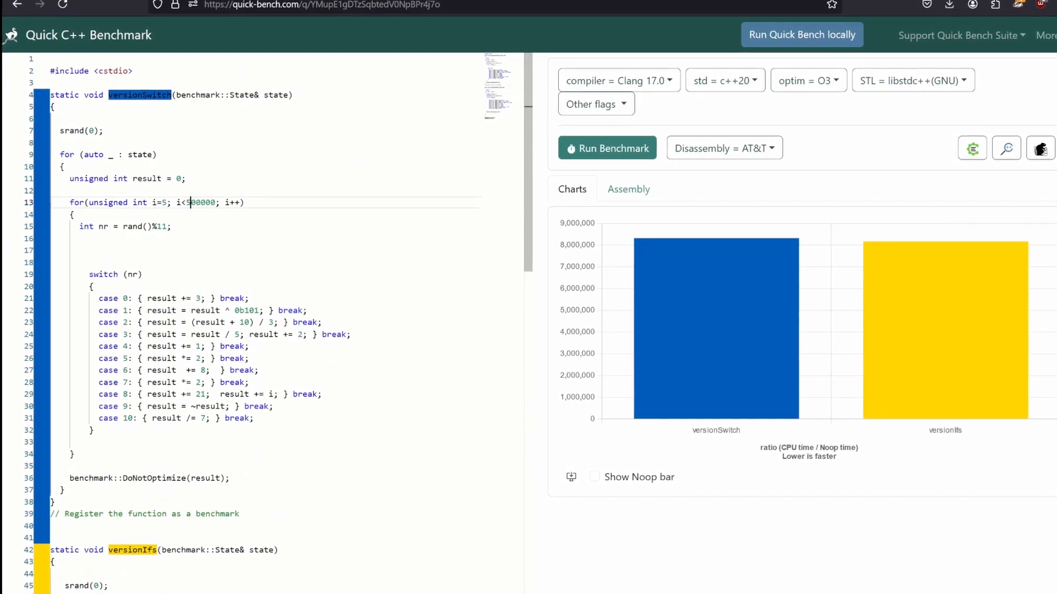
Scroll the switch/if code and view the GCC 13.2 O3 result: versionIfs 1.1x slower.
{"action": "scroll", "scroll_direction": "down", "scroll_amount": 3}
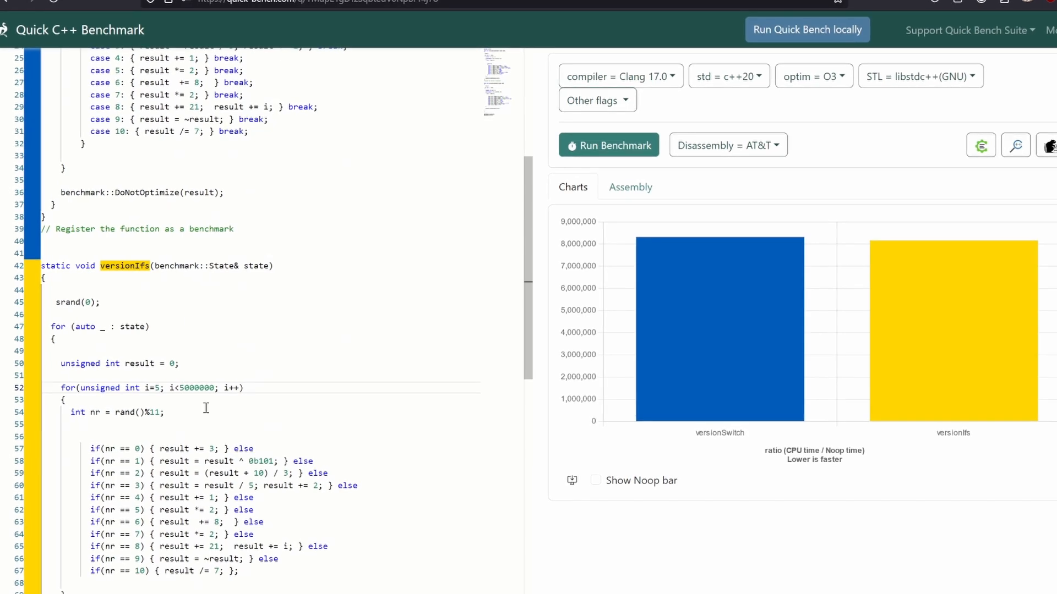
{"action": "double_click", "coordinate": [94, 327]}
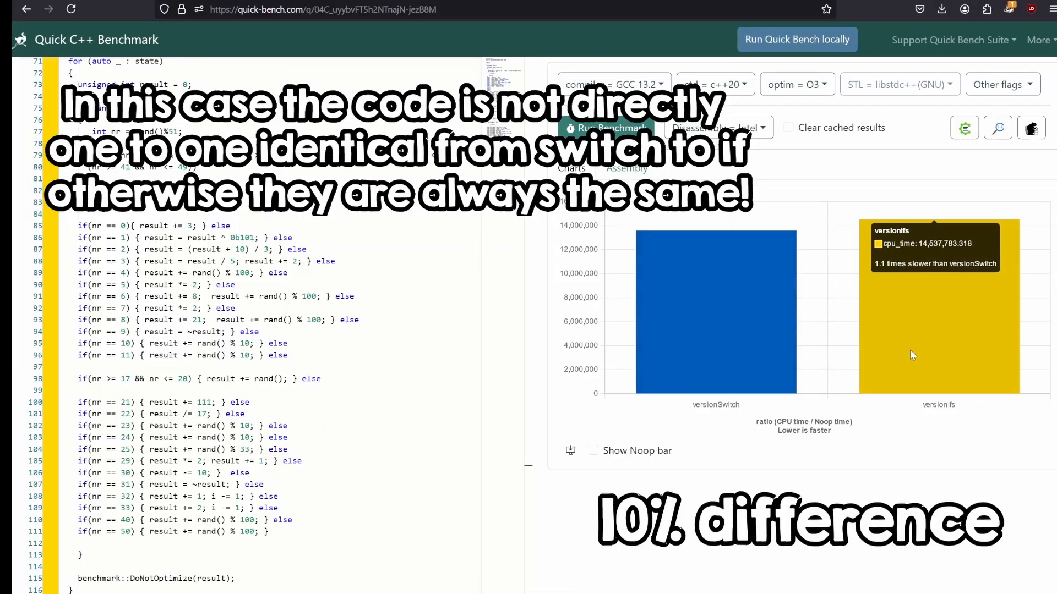
{"action": "mouse_move", "coordinate": [1006, 370]}
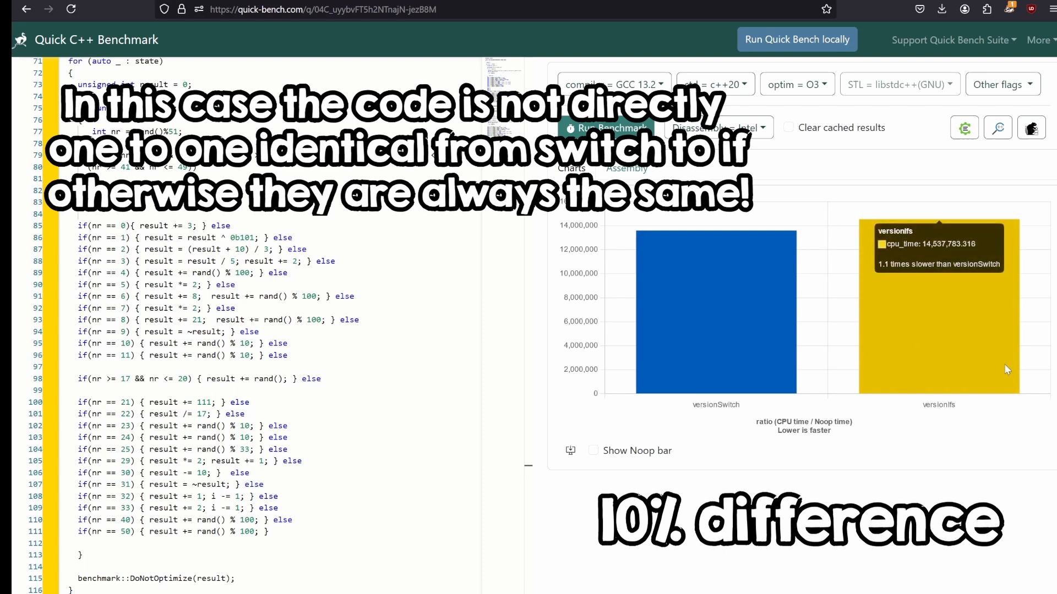
Compare the versionSwitch and versionIfs assembly listings, ending on versionIfs.
{"action": "left_click", "coordinate": [627, 168]}
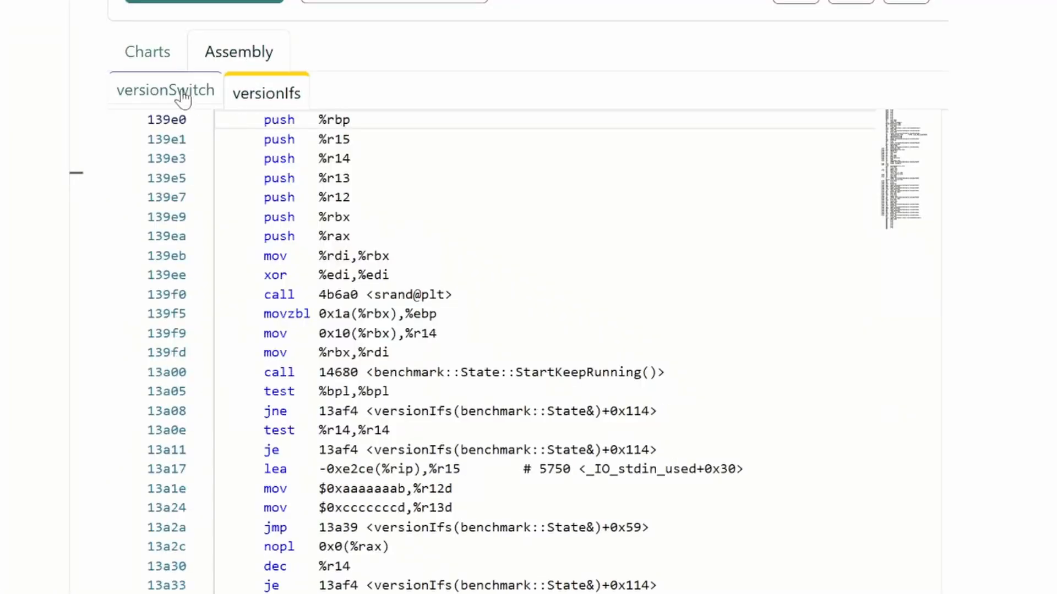
{"action": "left_click", "coordinate": [164, 91]}
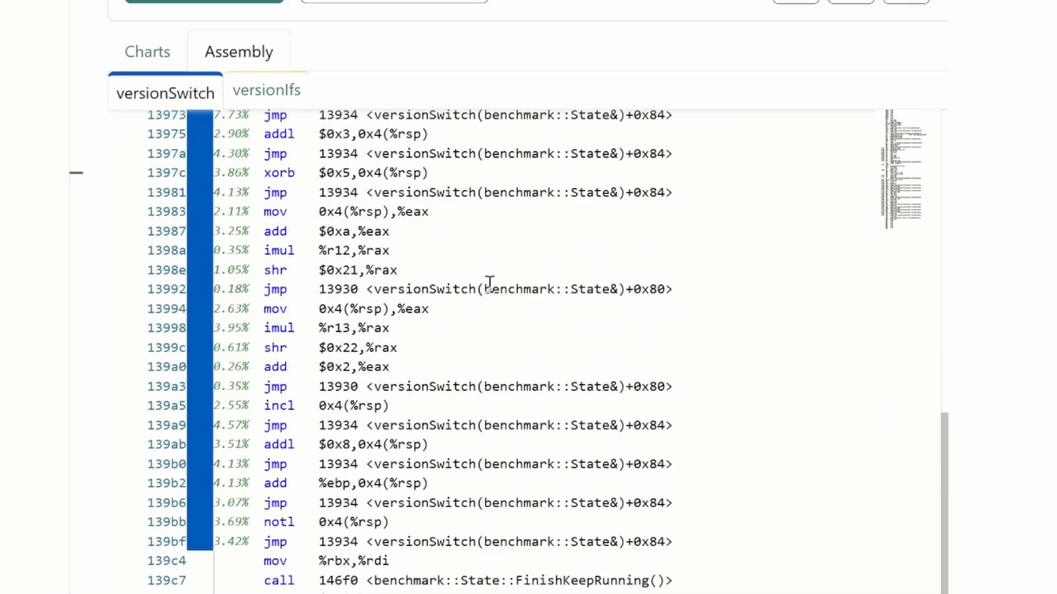
{"action": "left_click", "coordinate": [266, 89]}
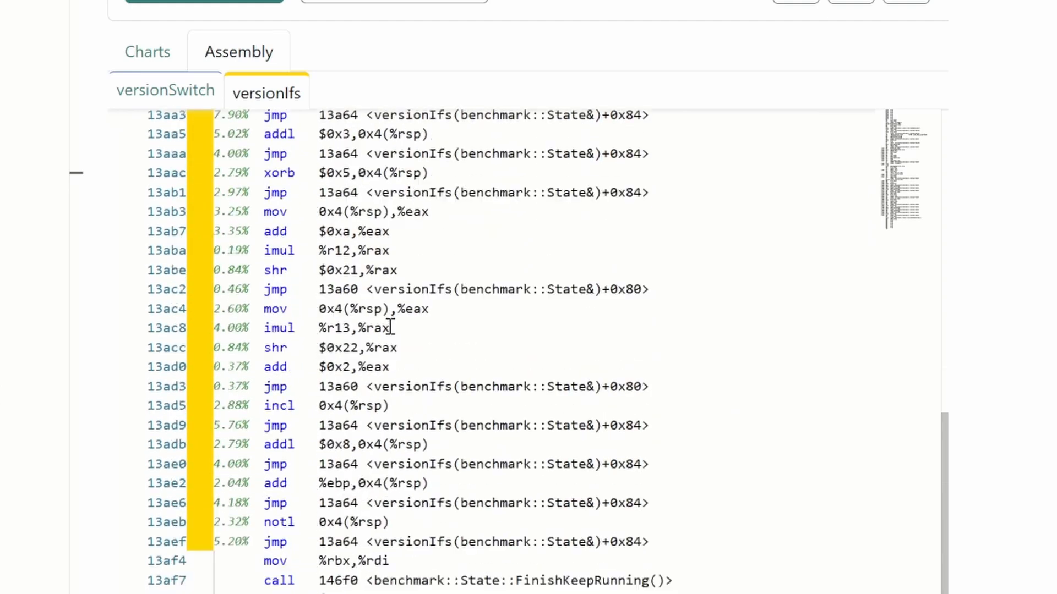